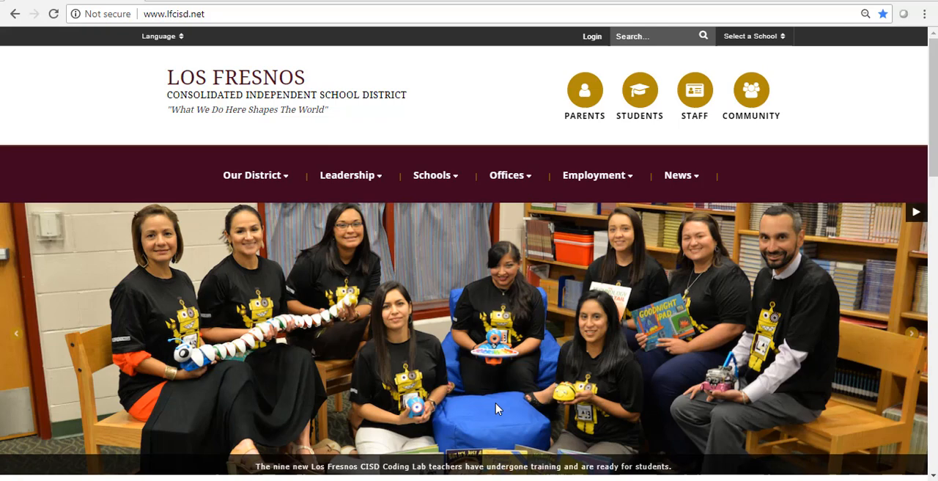
mouse_move(695, 102)
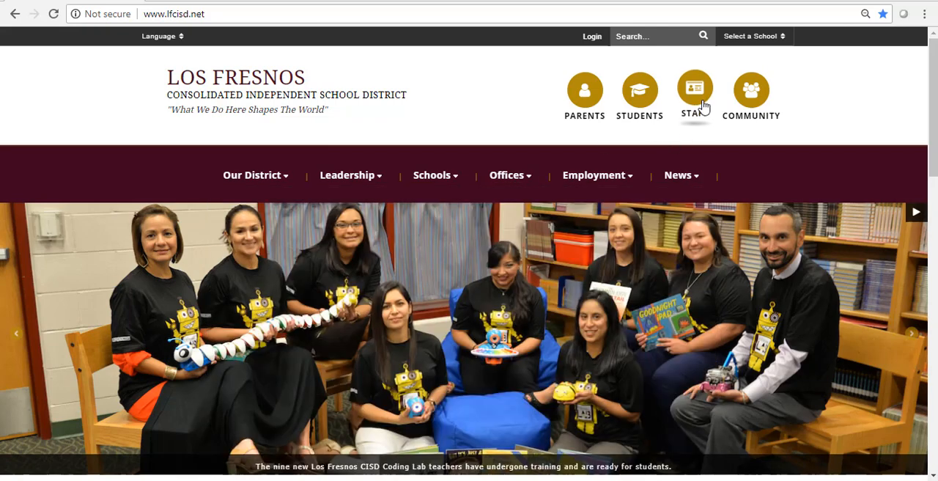
Reach the Staff Links page and reveal the Teachers tools section.
click(694, 88)
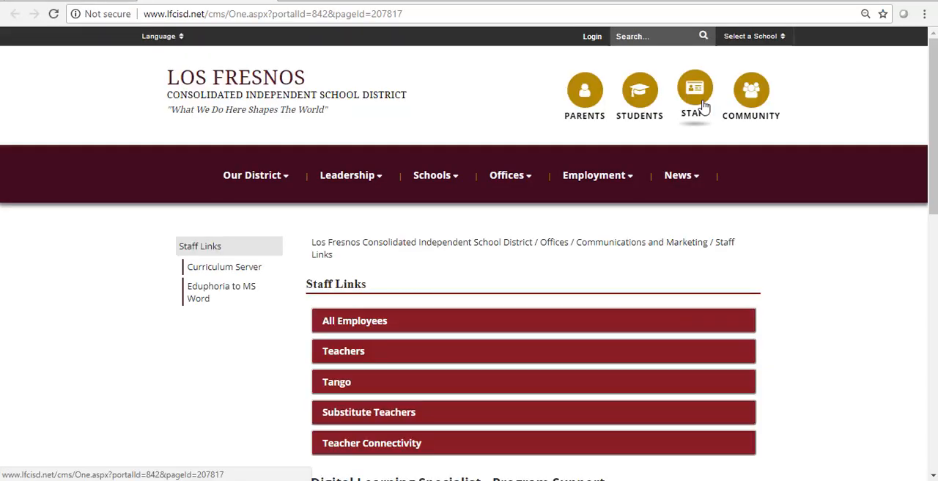
scroll(down, 3)
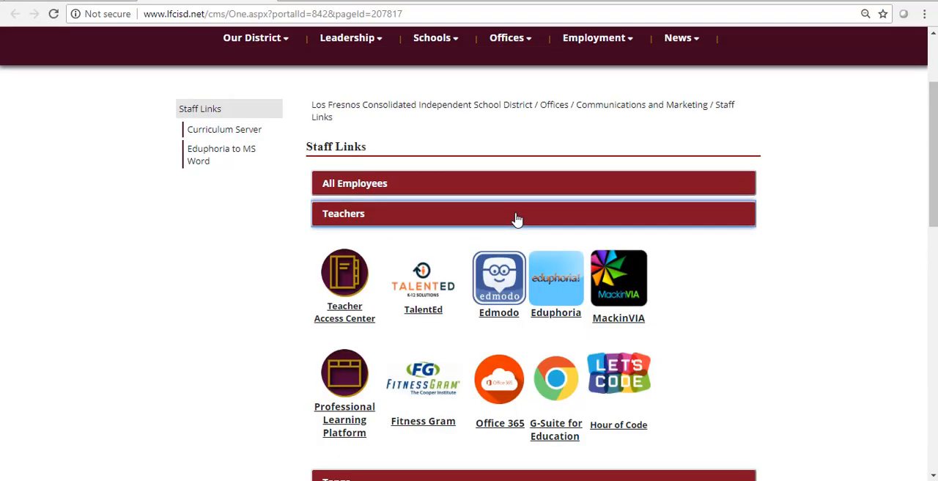
mouse_move(437, 291)
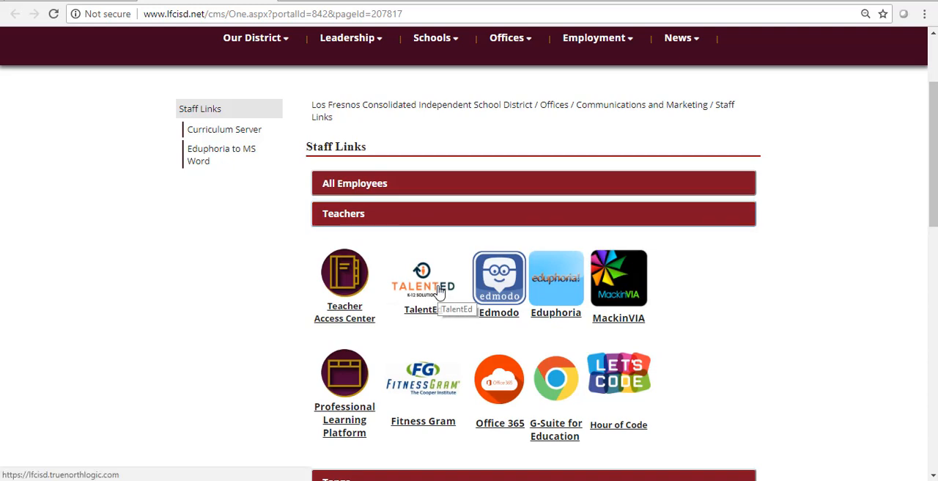
click(422, 277)
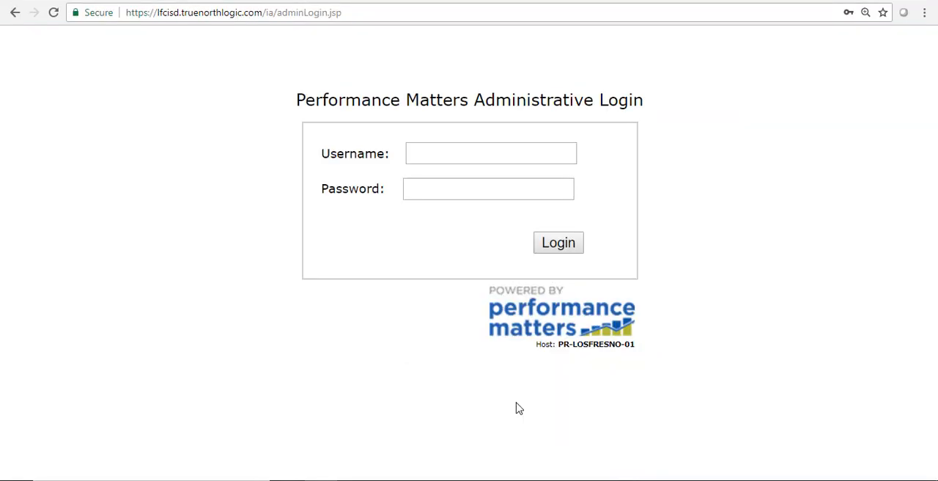
mouse_move(482, 272)
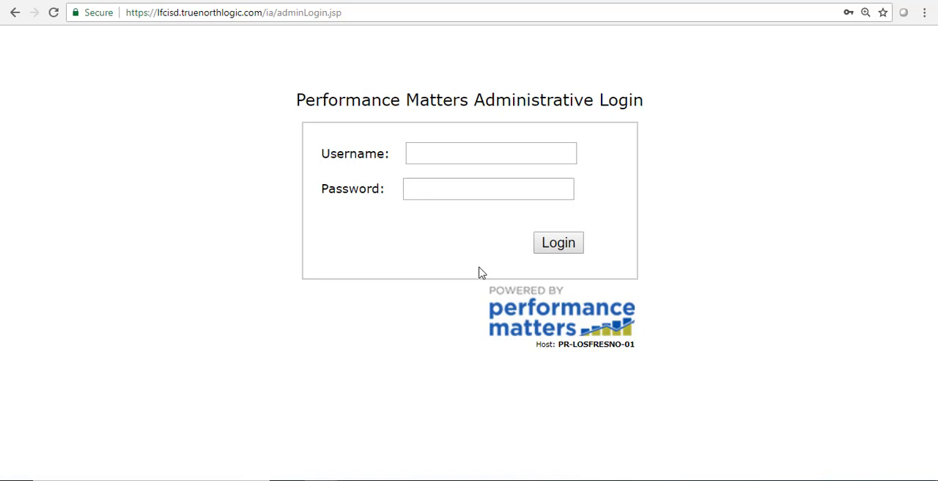
click(491, 153)
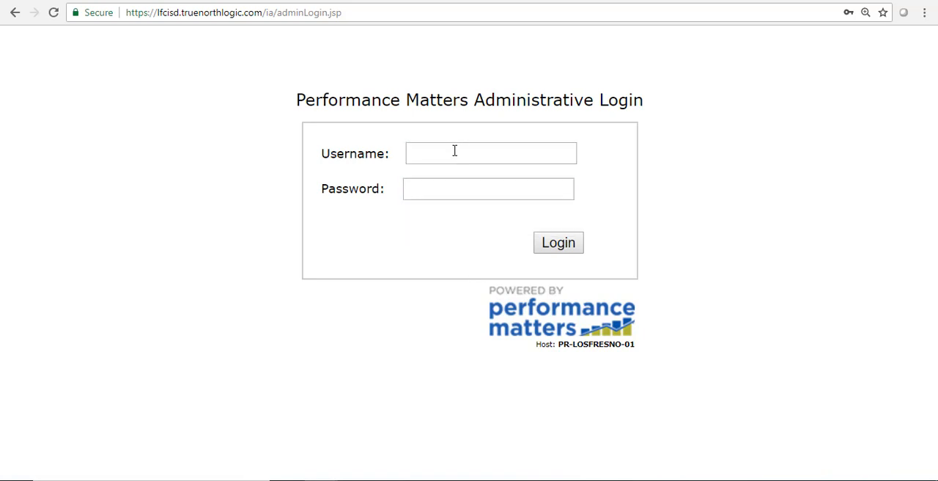
text(jegarza)
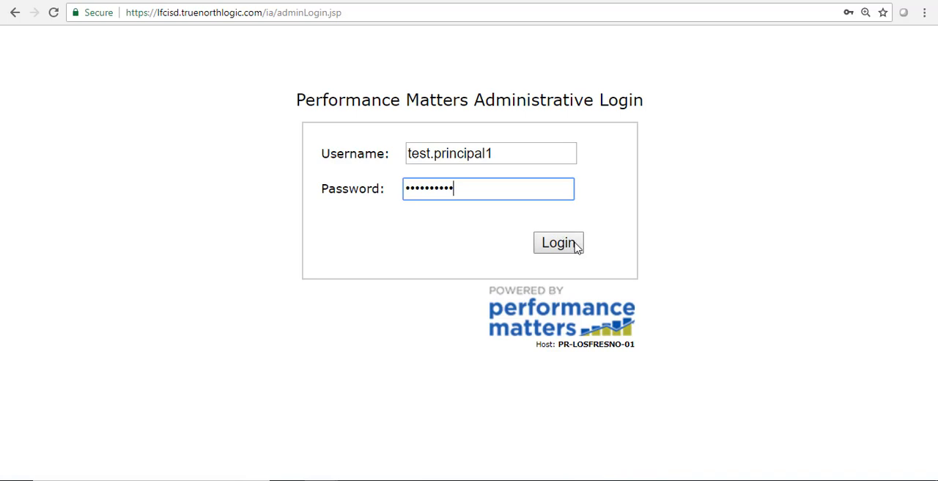
click(557, 242)
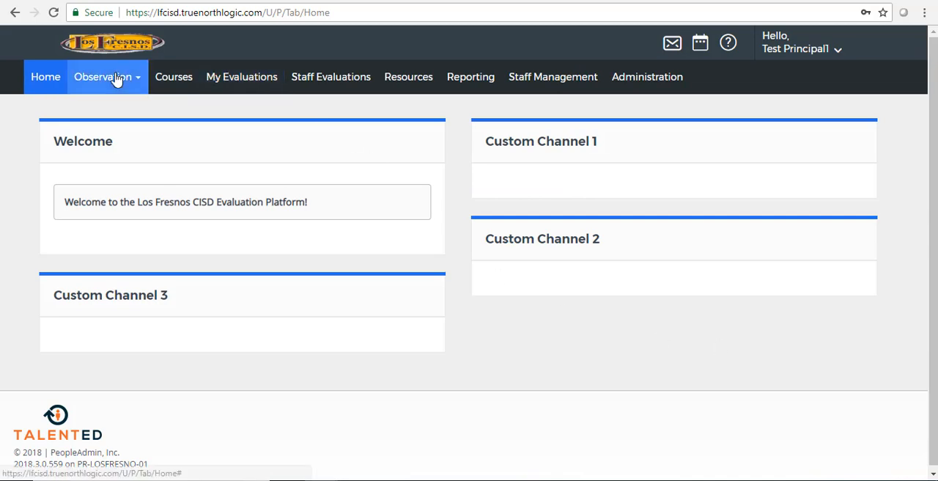
Start a new observation for Teacher13, Training using the T-TESS Walkthrough template.
click(102, 76)
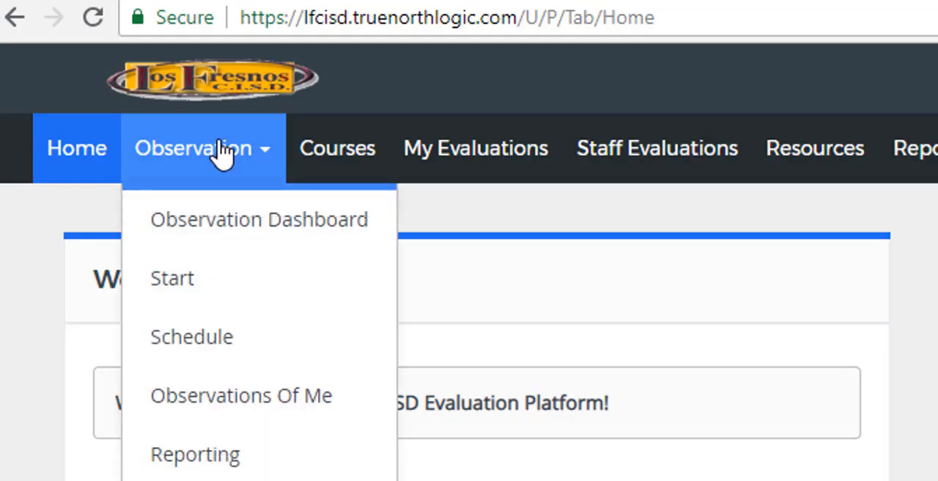
mouse_move(219, 249)
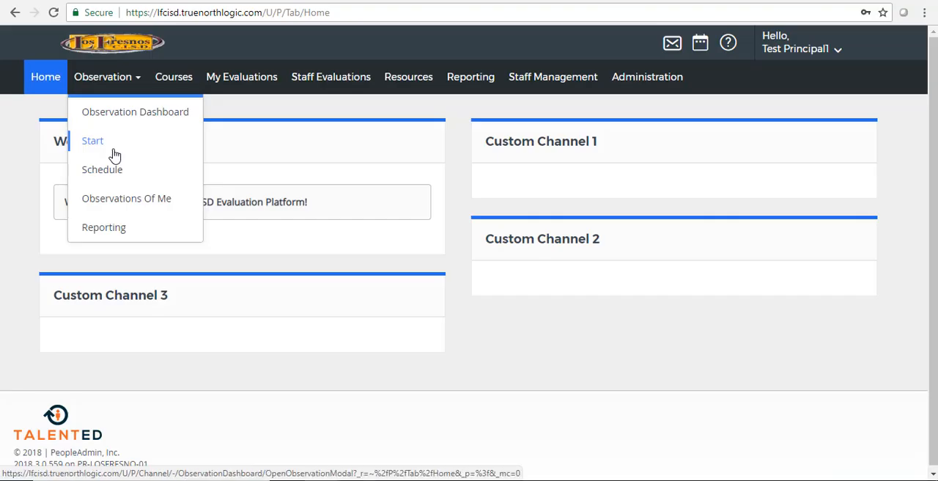
click(92, 141)
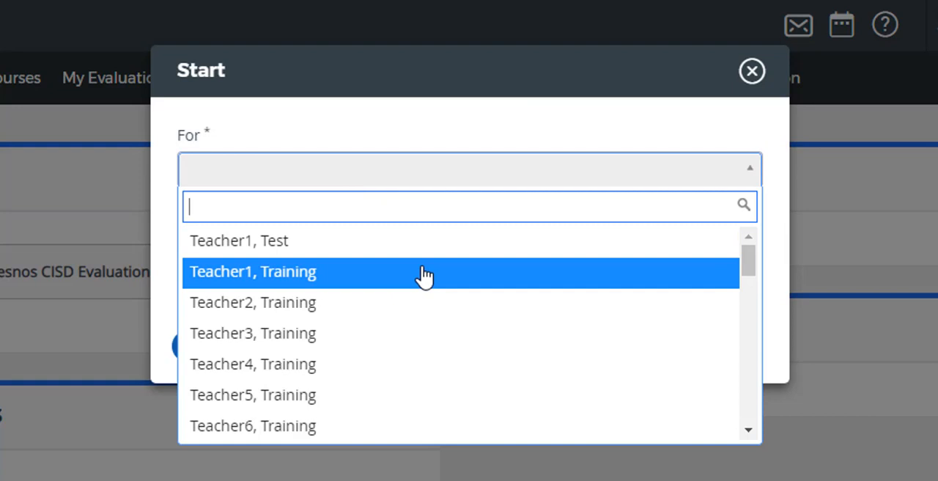
scroll(down, 3)
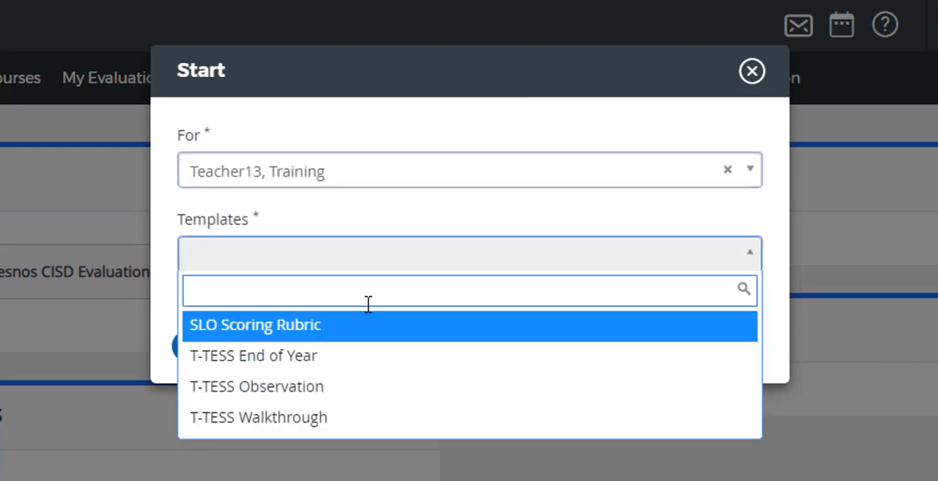
mouse_move(364, 356)
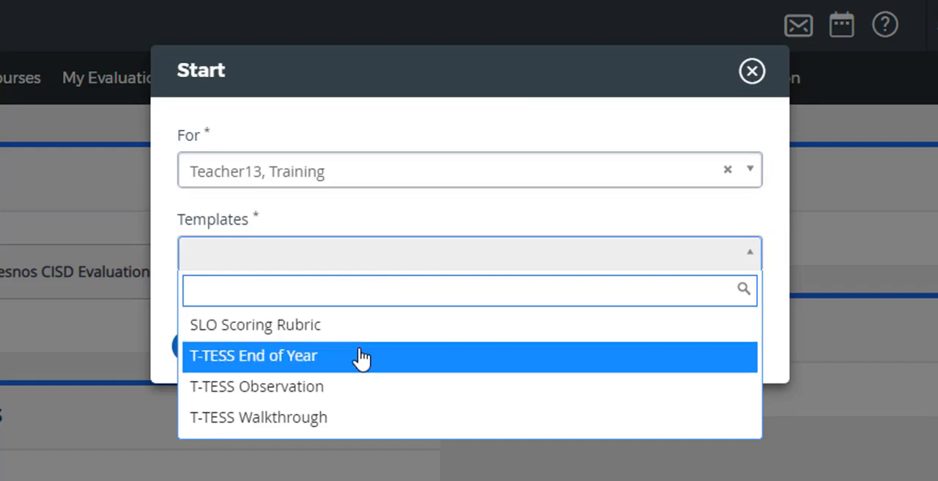
mouse_move(372, 387)
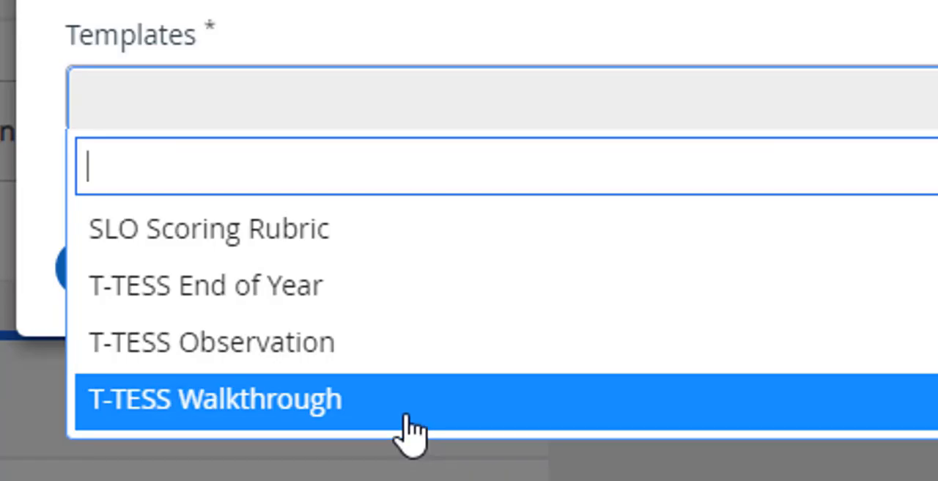
click(214, 398)
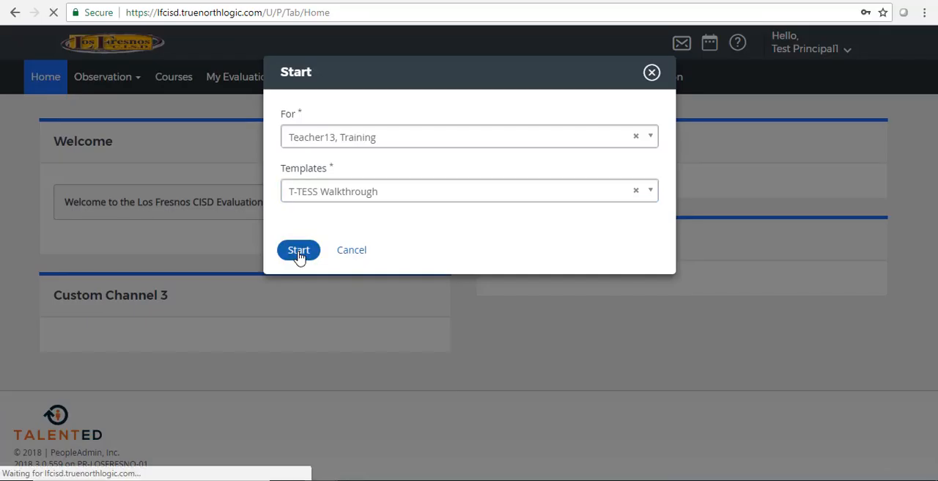
Launch the walkthrough form and mark 1.1 Standards and Alignment as Observed.
click(299, 249)
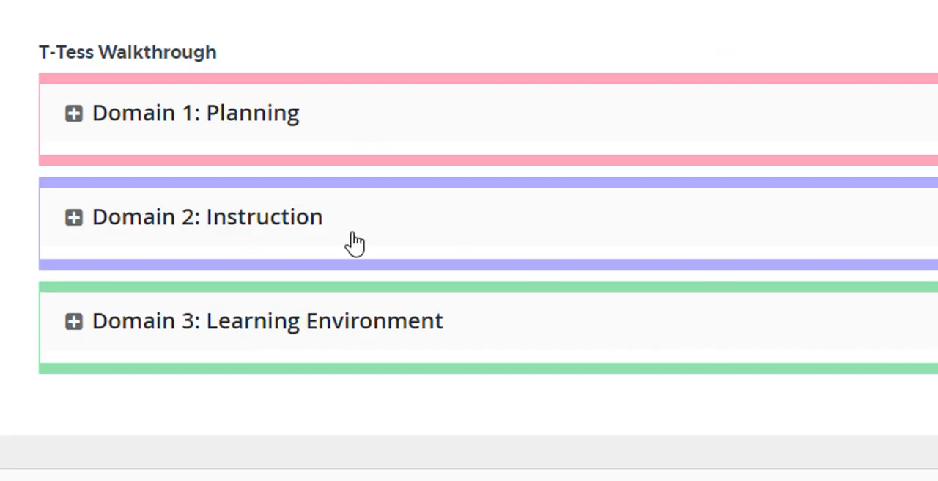
mouse_move(558, 335)
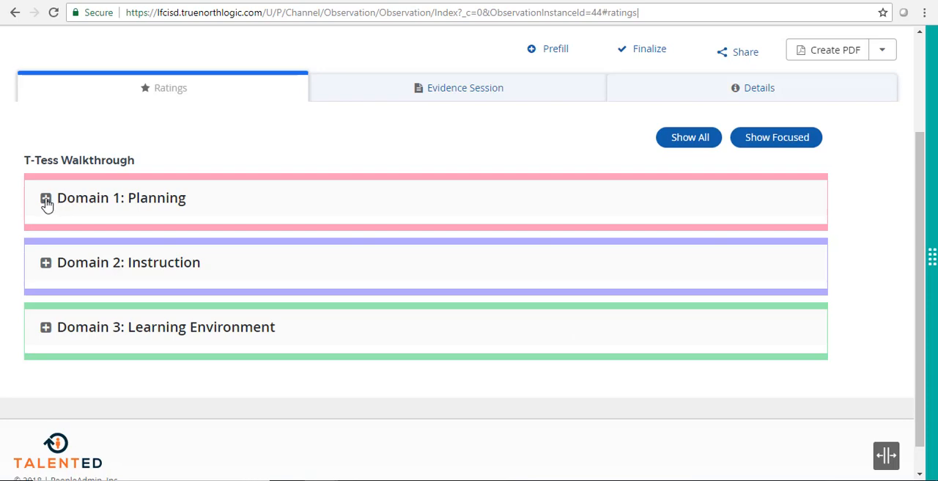
click(45, 199)
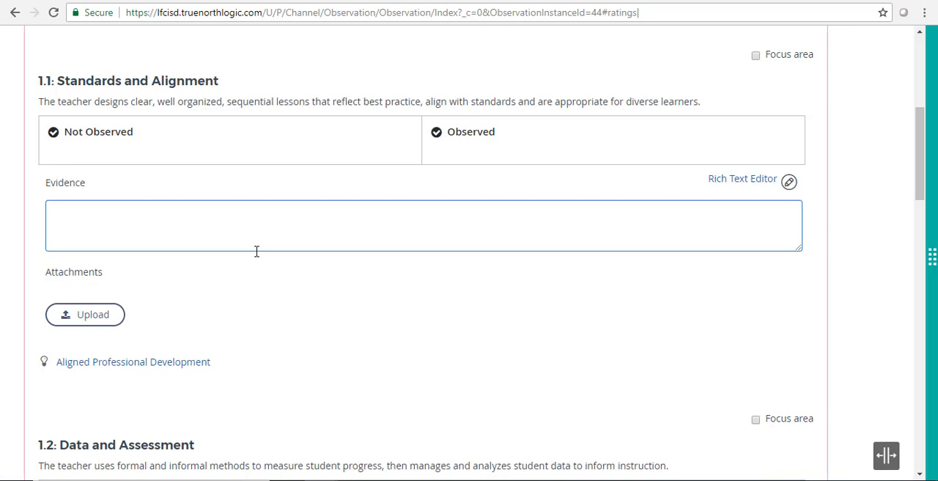
scroll(up, 3)
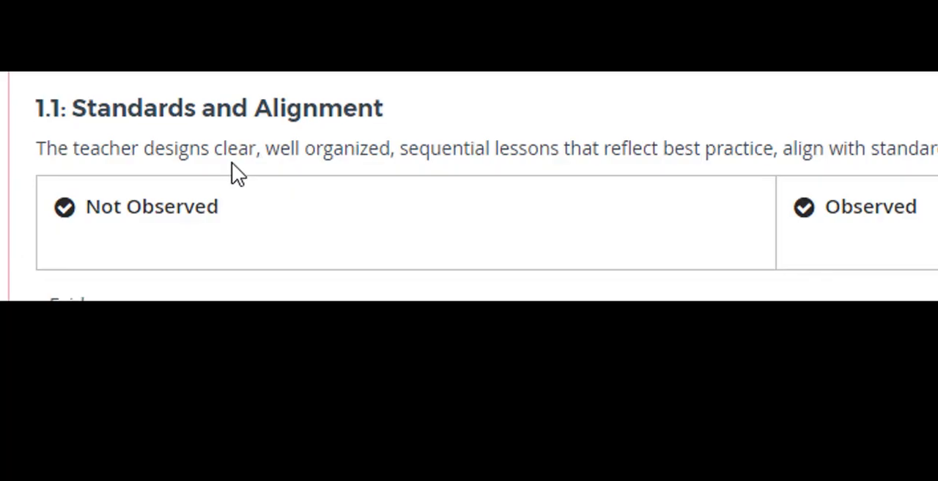
scroll(right, 3)
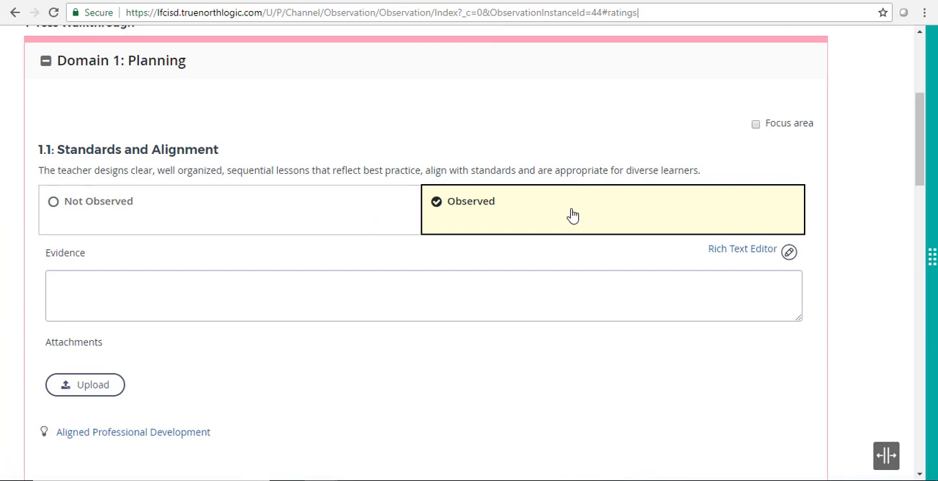
Enter evidence 'The teacher showcased strong standards and alignment by using X, Y, Z, etc.'.
text(The)
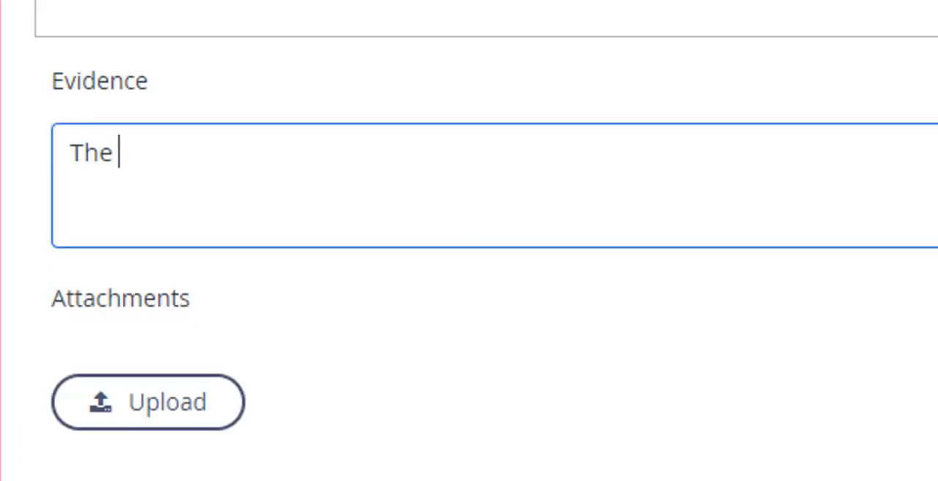
text(teacher showcased strong)
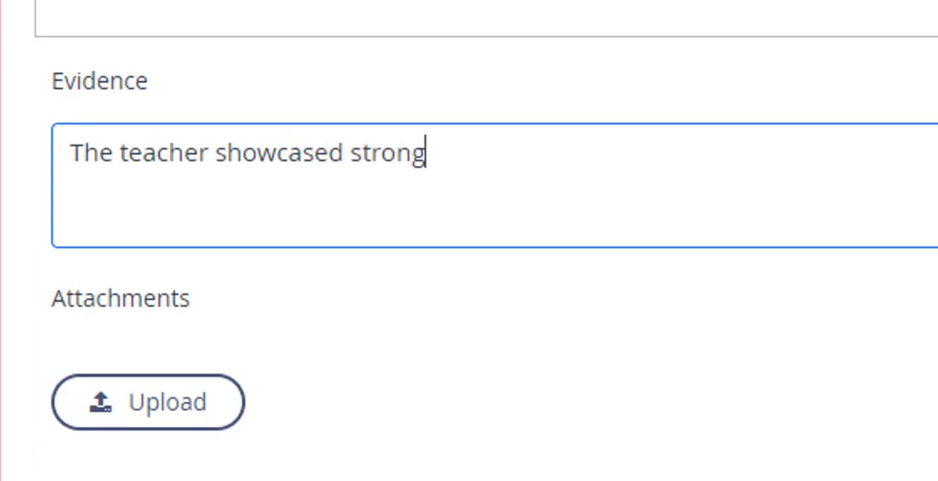
text(standards and align)
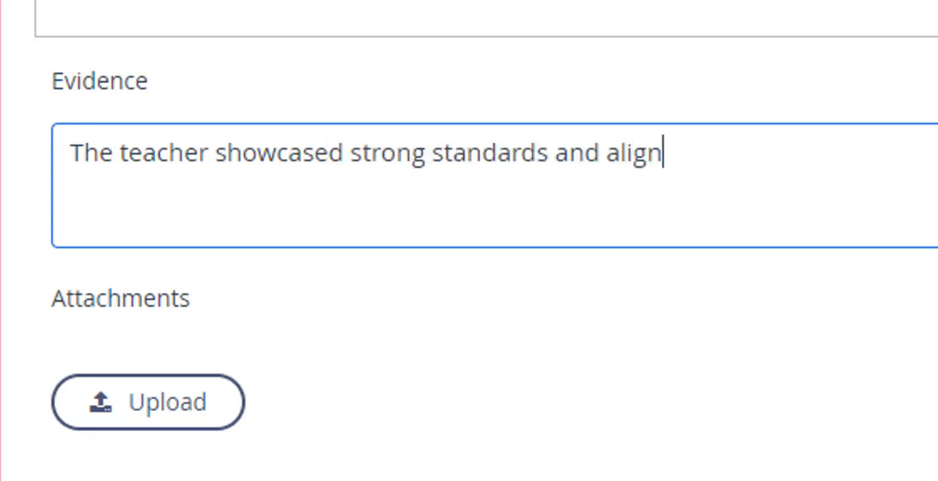
text(ment by using X, Y, Z, etc.)
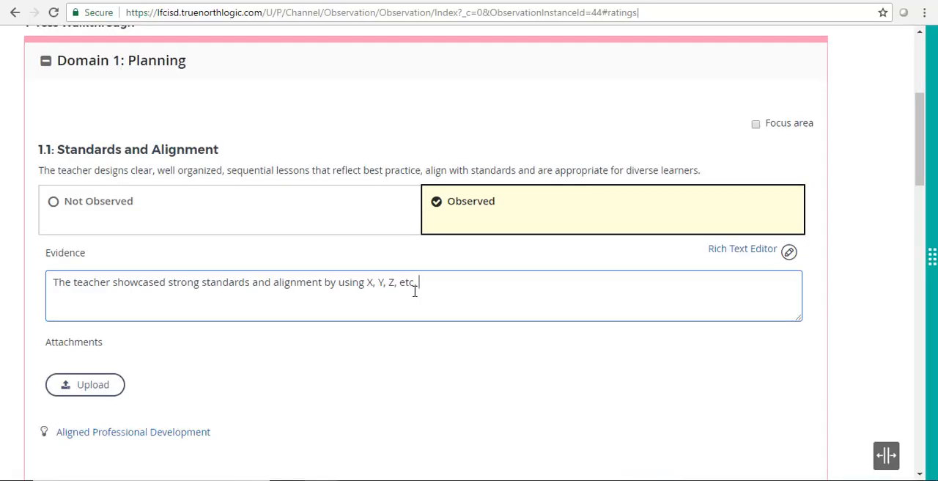
mouse_move(788, 253)
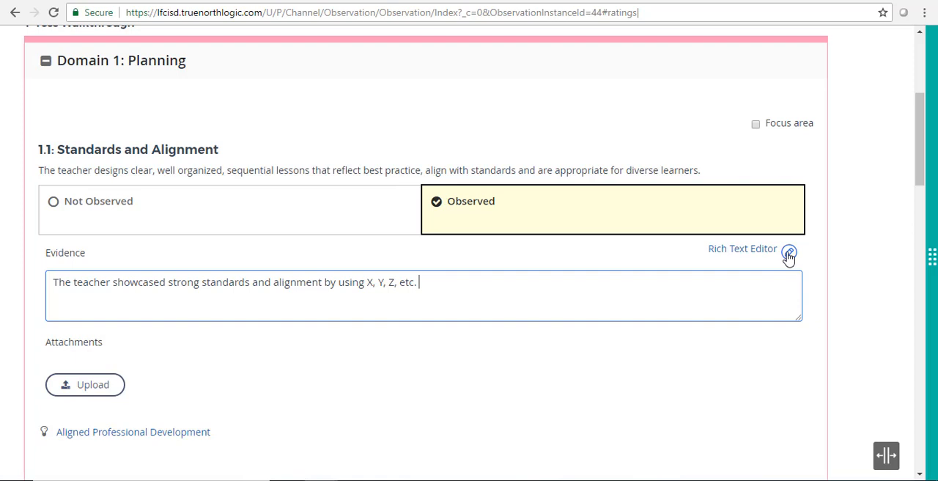
mouse_move(788, 252)
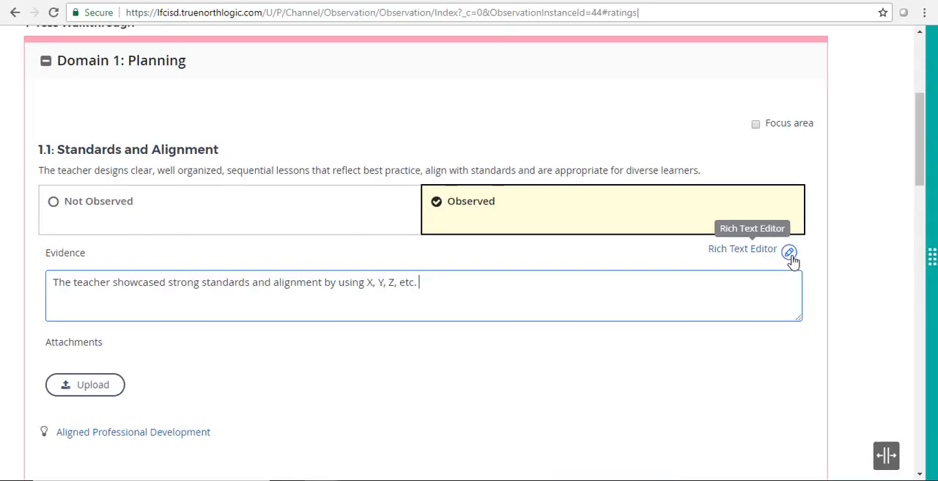
Bold the word 'strong' in the 1.1 evidence via the Rich Text Editor and apply it.
click(789, 252)
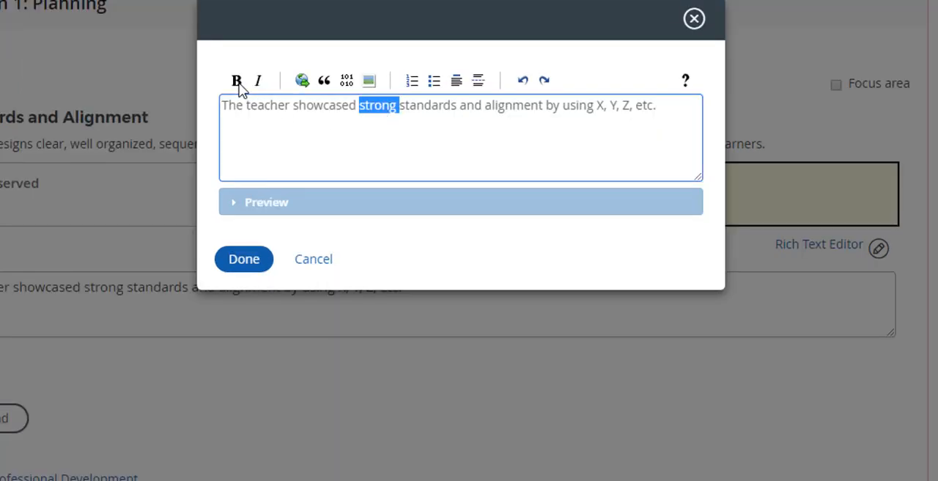
click(236, 79)
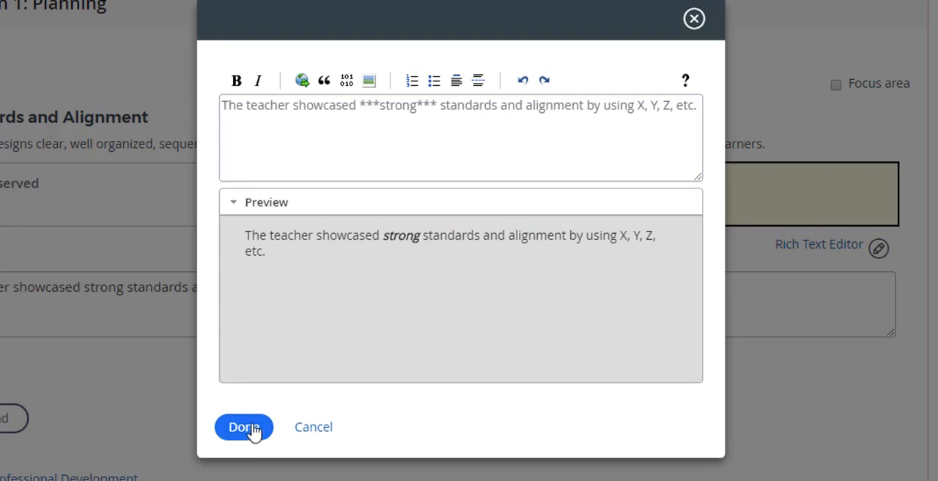
click(244, 427)
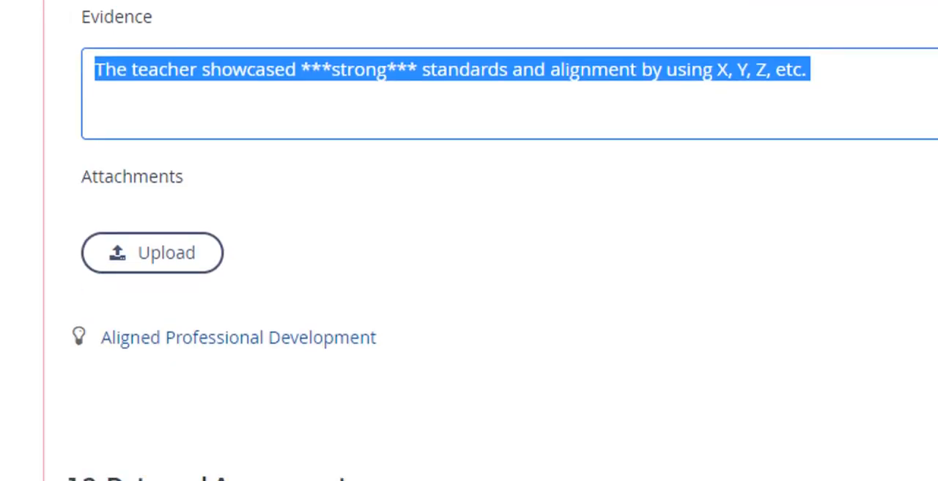
mouse_move(147, 263)
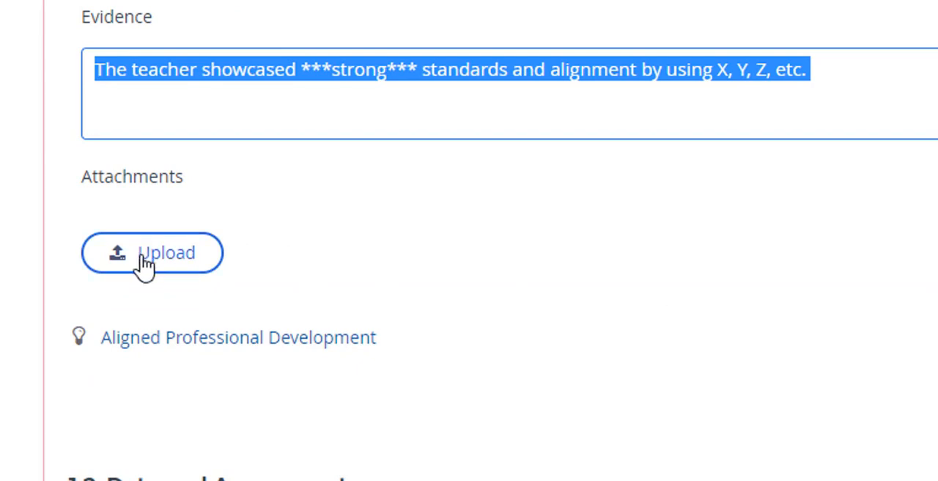
Upload a PNG image file as an attachment to the Standard 1.1 evidence.
click(152, 252)
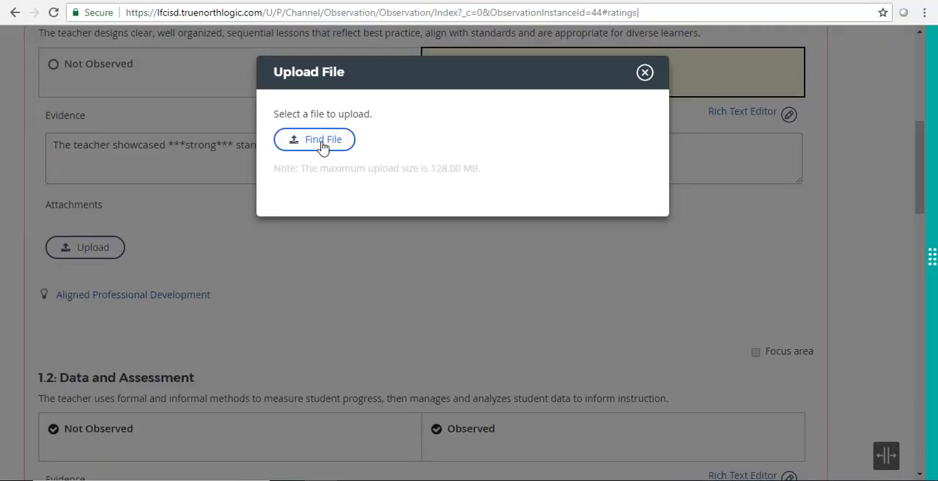
click(314, 139)
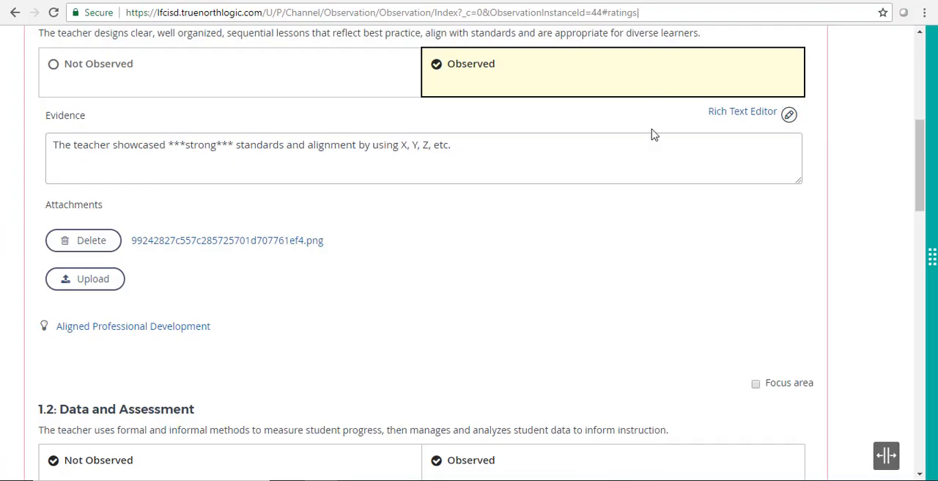
scroll(down, 3)
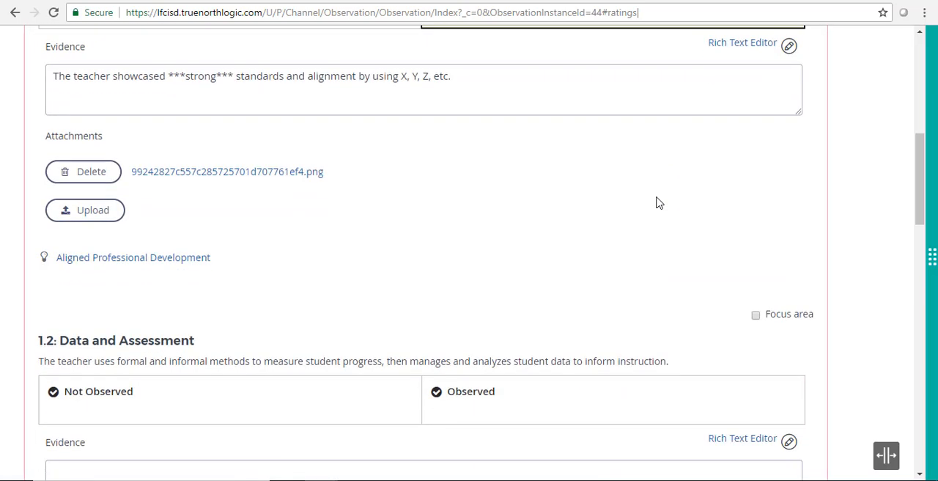
scroll(down, 3)
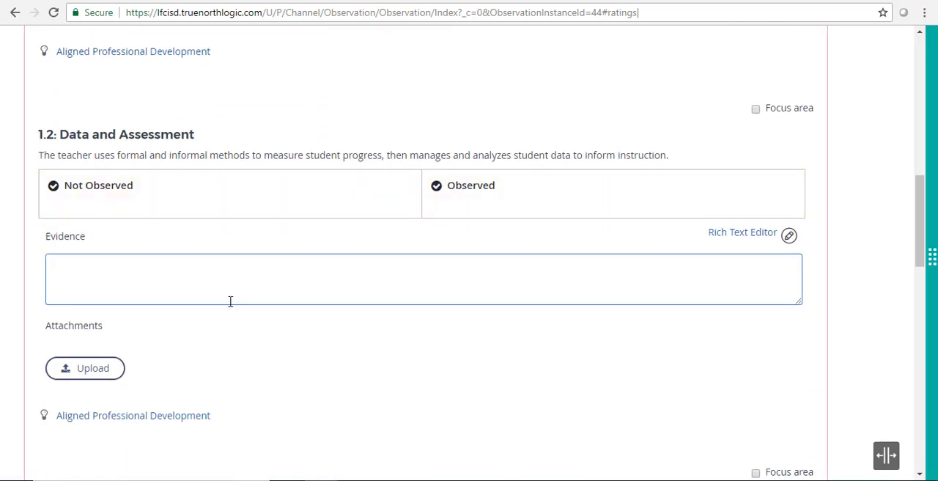
Collapse Domain 1: Planning so only the three domain headings remain visible.
scroll(down, 3)
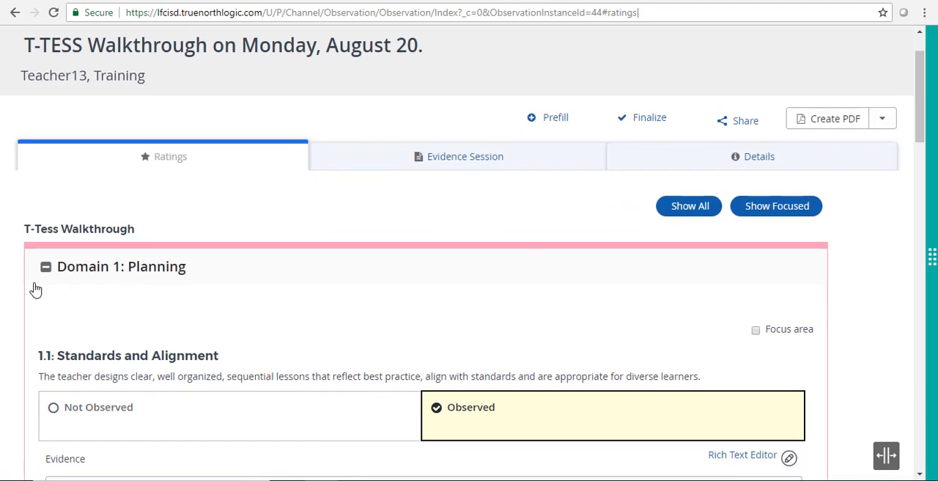
mouse_move(46, 274)
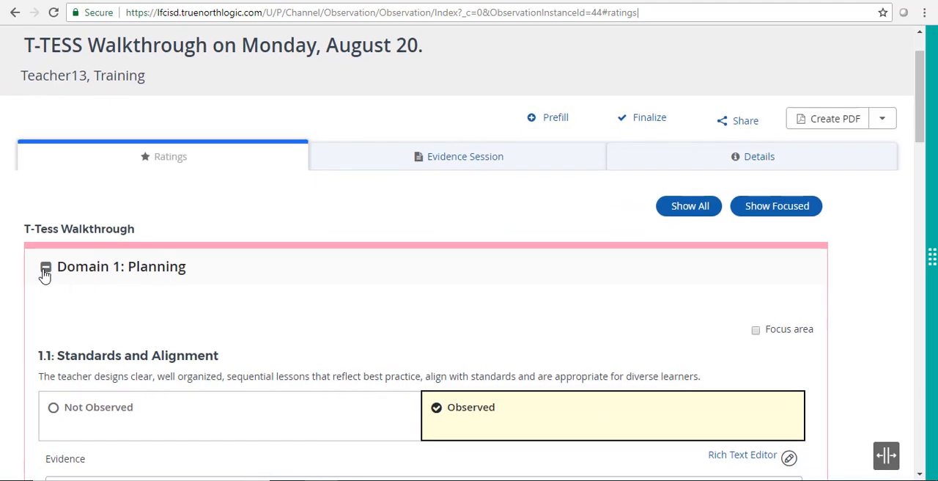
click(46, 268)
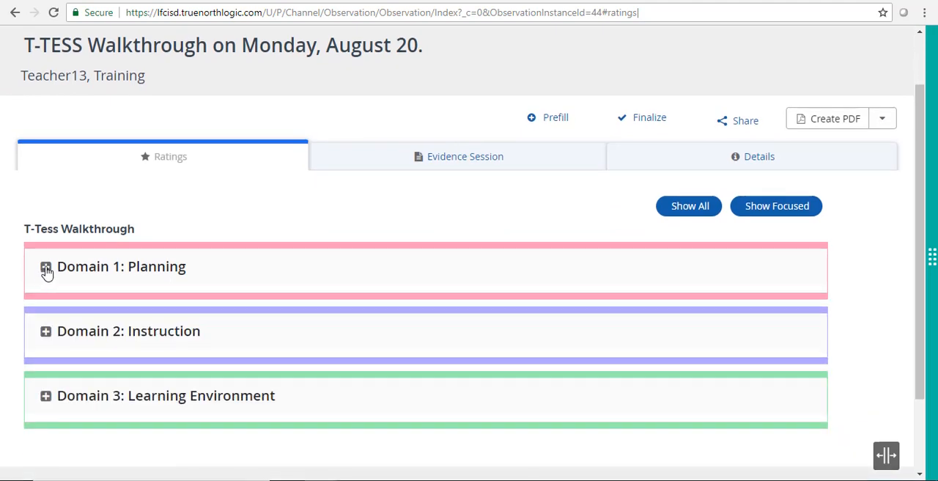
scroll(down, 3)
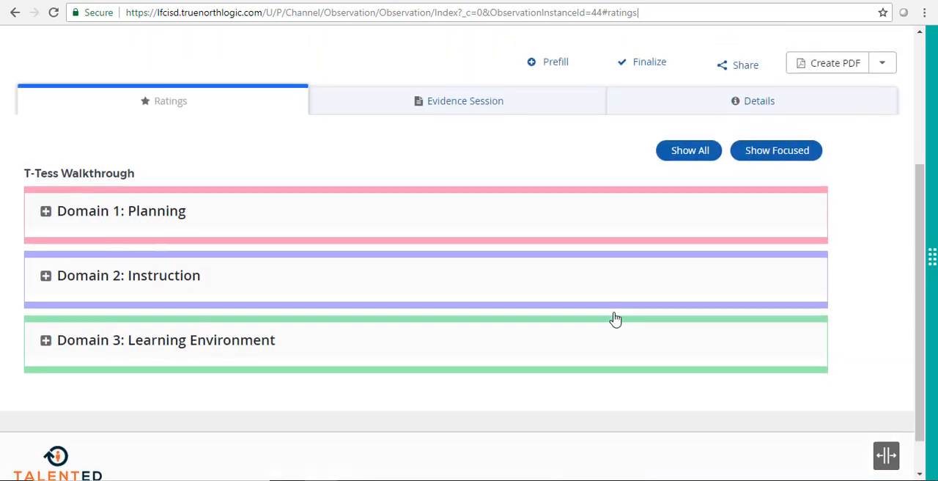
scroll(up, 3)
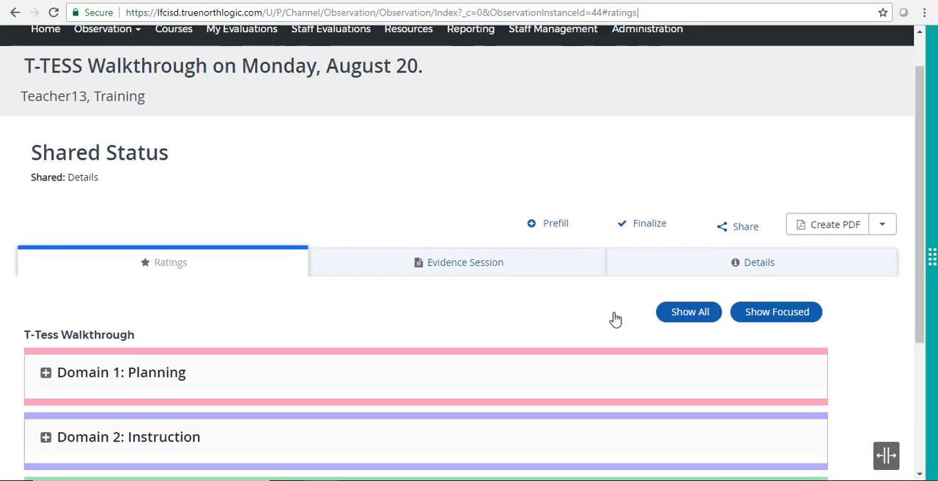